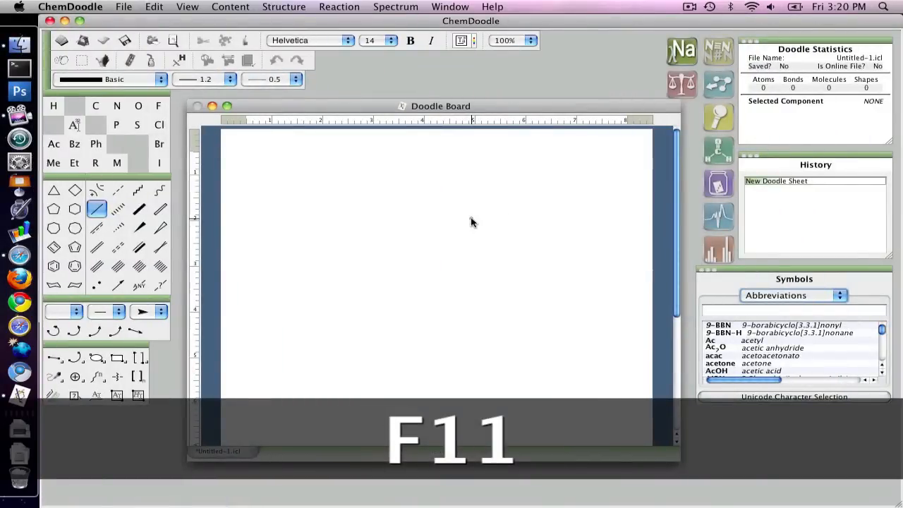
# Reveal the desktop to arrange the Sonogashira Wikipedia page above the ChemDoodle board
pyautogui.press('F11')
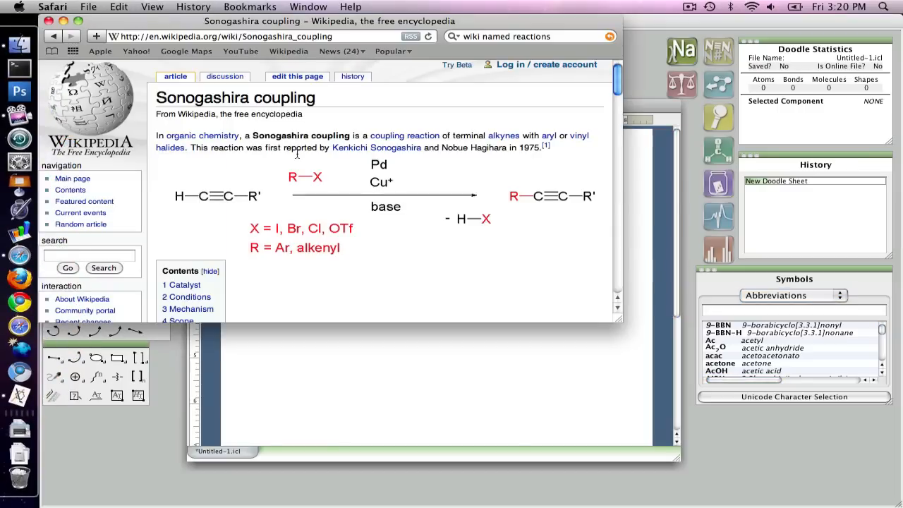
pyautogui.moveTo(539, 76)
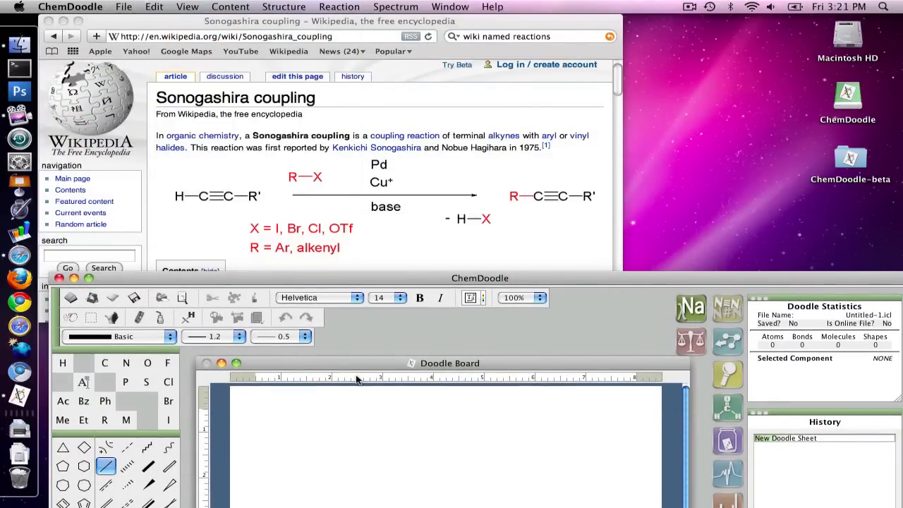
pyautogui.moveTo(261, 195)
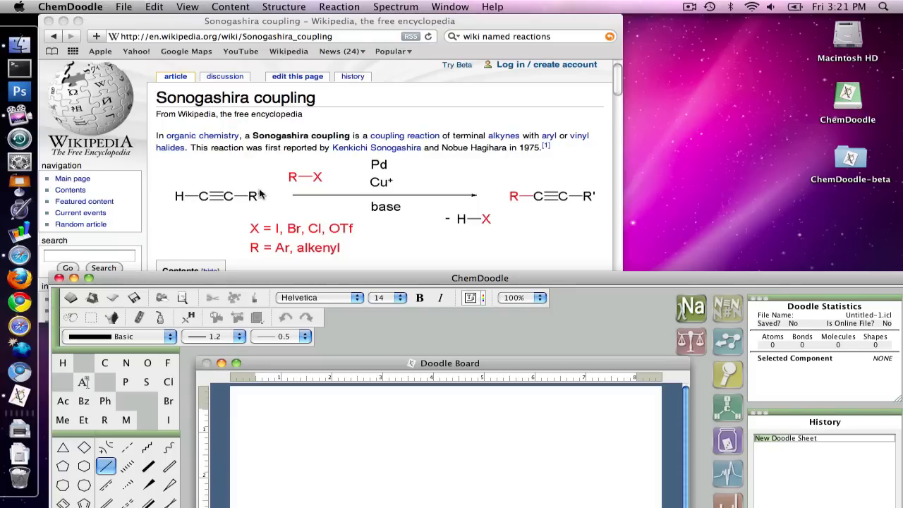
pyautogui.moveTo(205, 206)
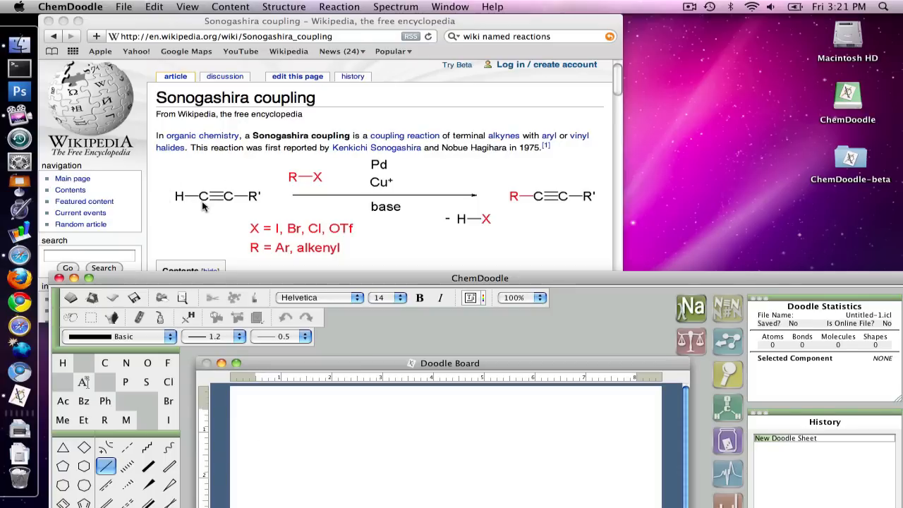
pyautogui.moveTo(554, 196)
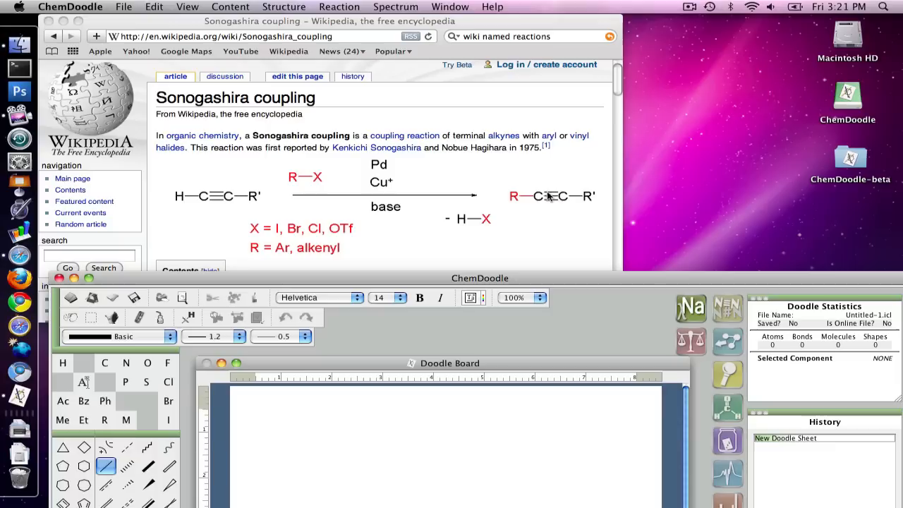
# Draw the alkyne H–C≡C–R', the halide R–X and the product R–C≡C–R' chains
pyautogui.click(261, 415)
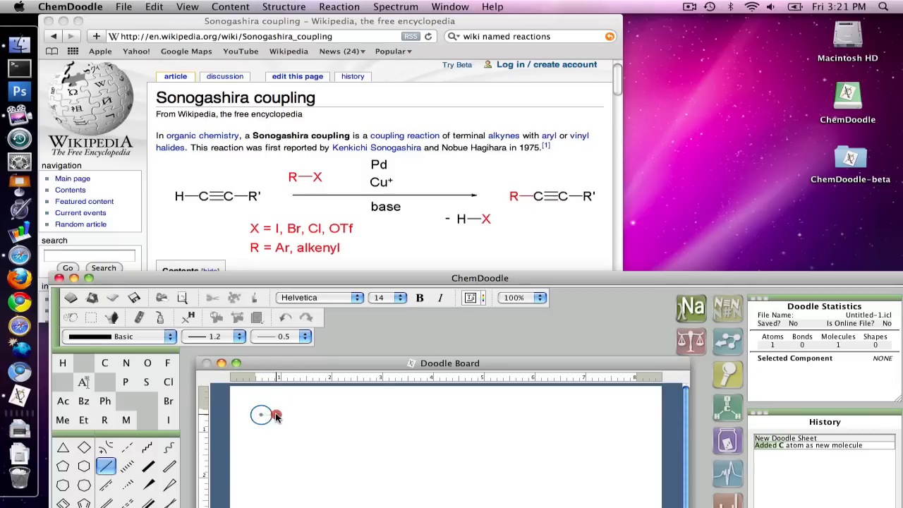
pyautogui.click(303, 415)
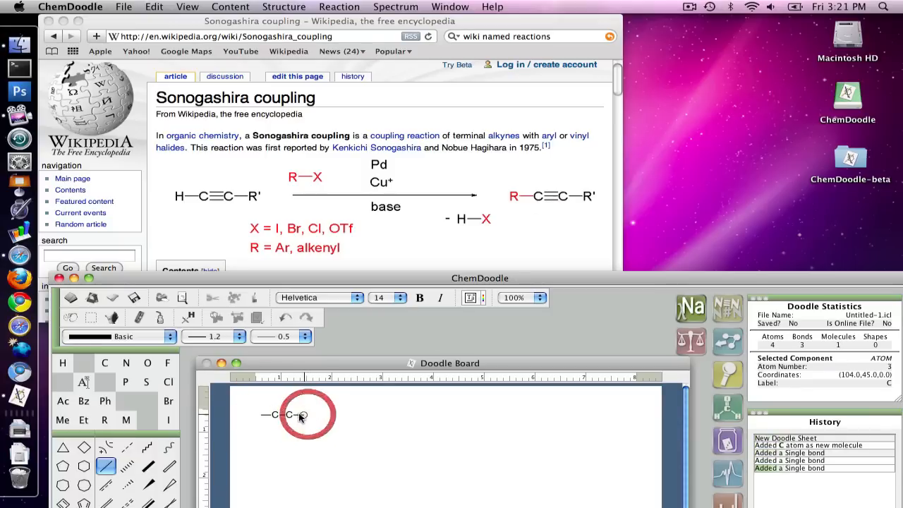
pyautogui.click(290, 414)
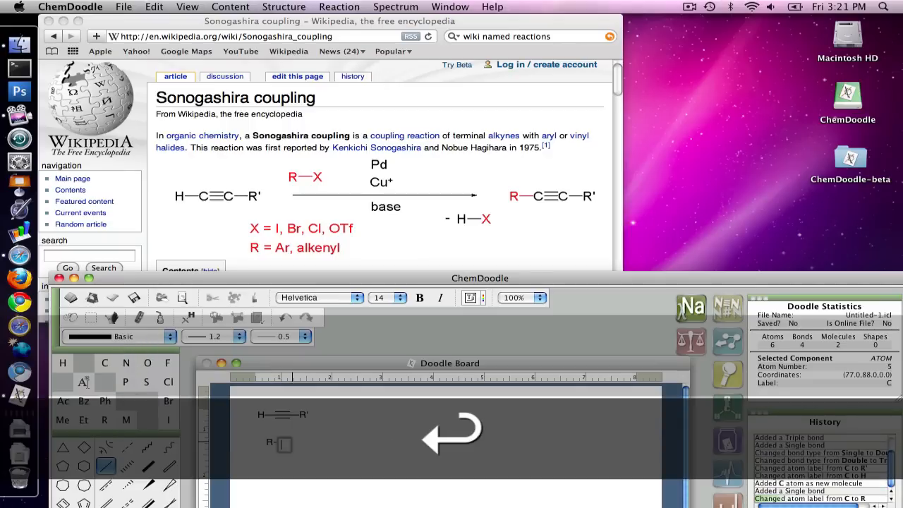
pyautogui.click(251, 465)
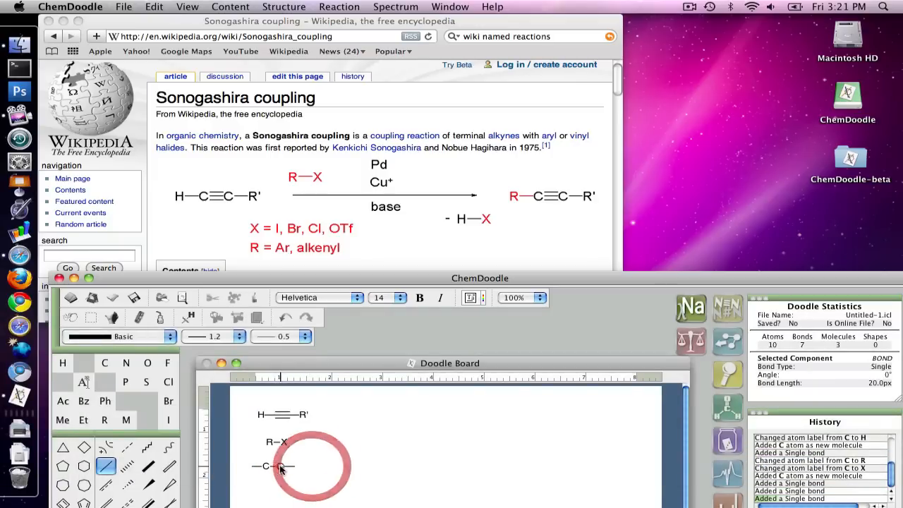
pyautogui.click(274, 465)
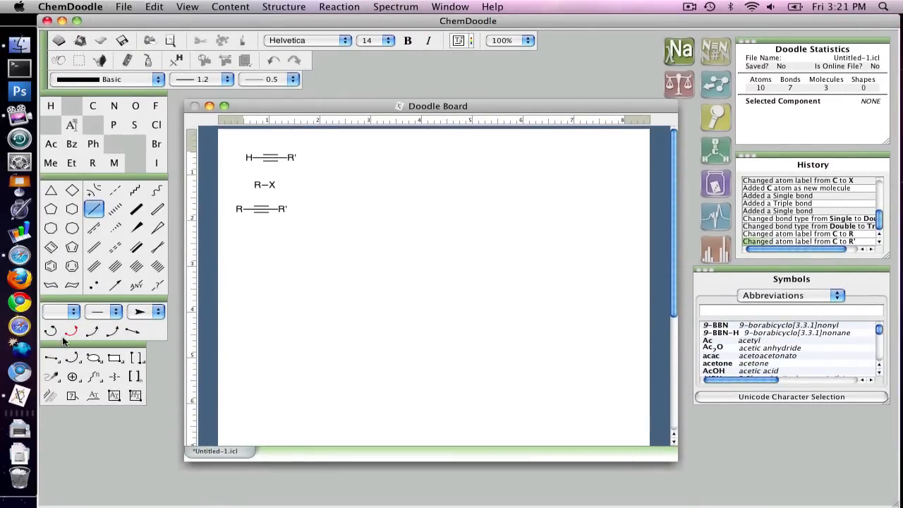
pyautogui.moveTo(154, 330)
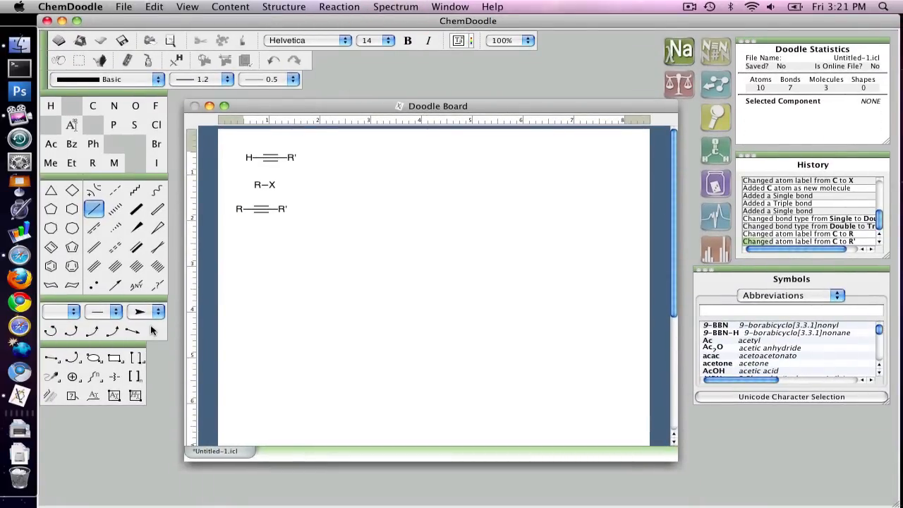
pyautogui.click(97, 312)
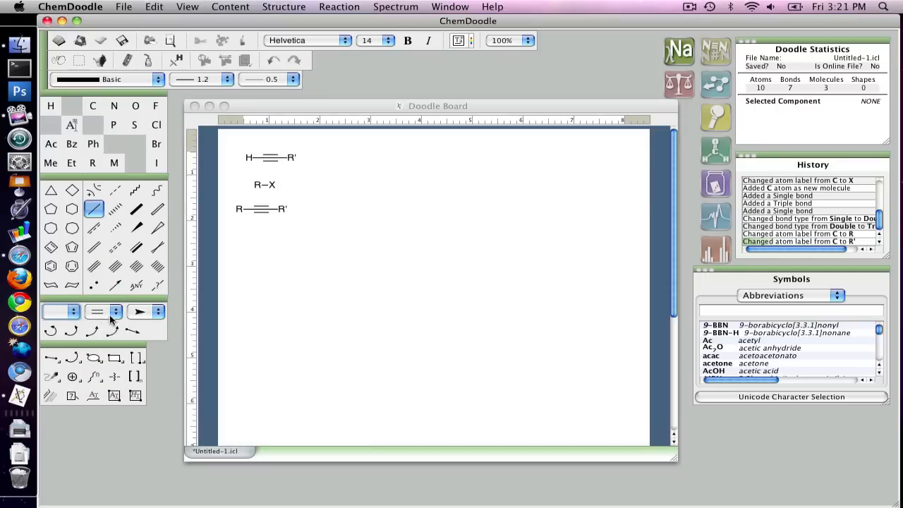
pyautogui.click(138, 312)
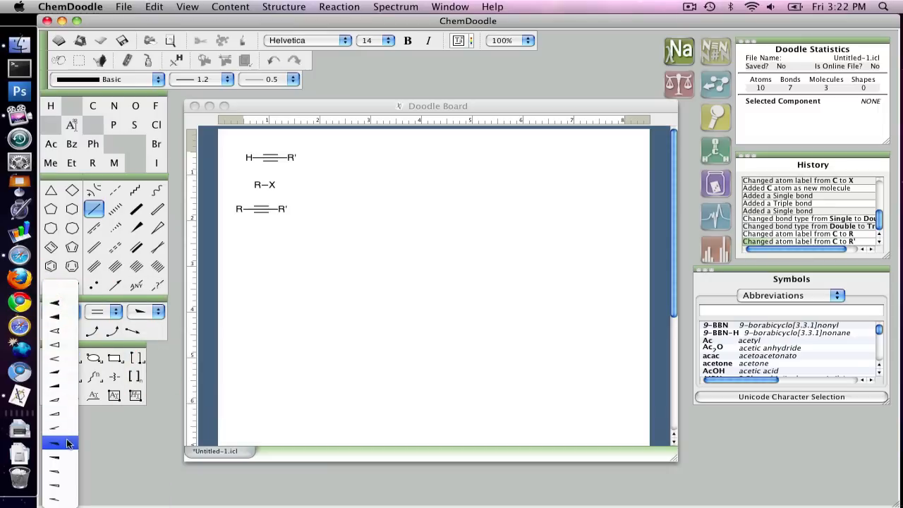
pyautogui.click(56, 443)
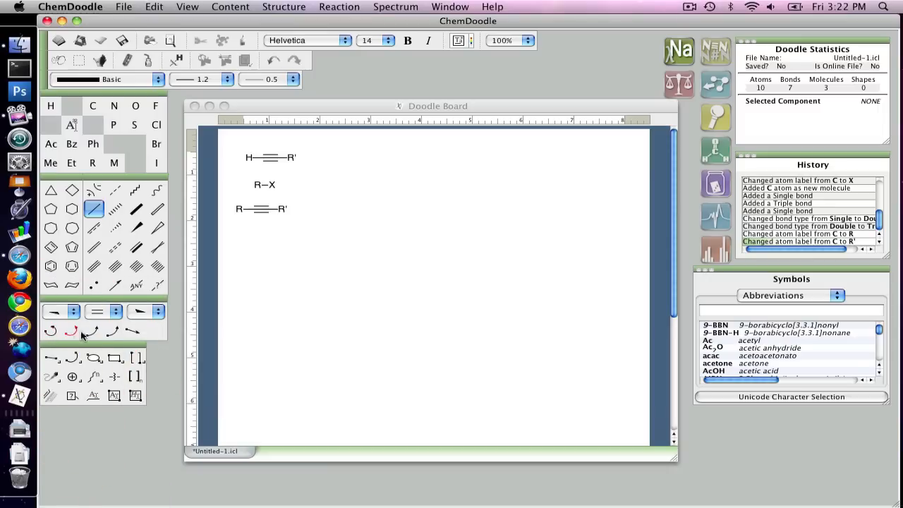
pyautogui.moveTo(133, 332)
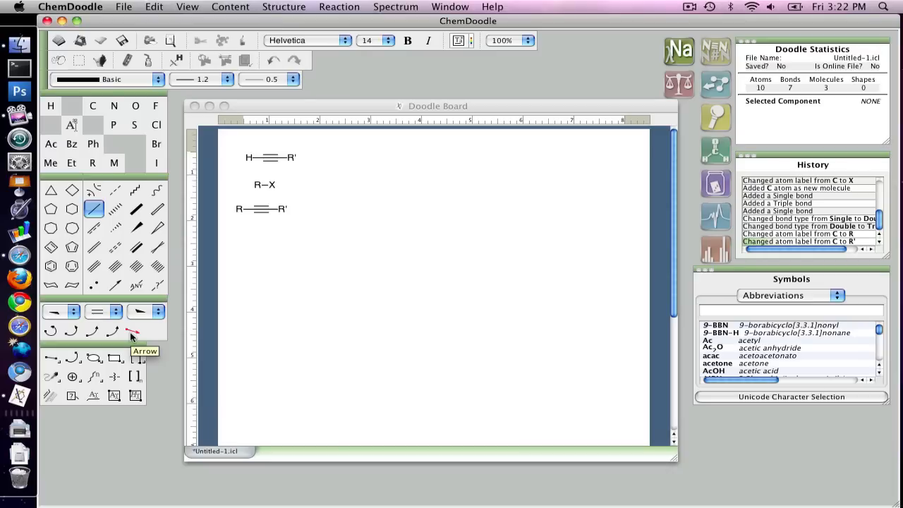
pyautogui.click(133, 332)
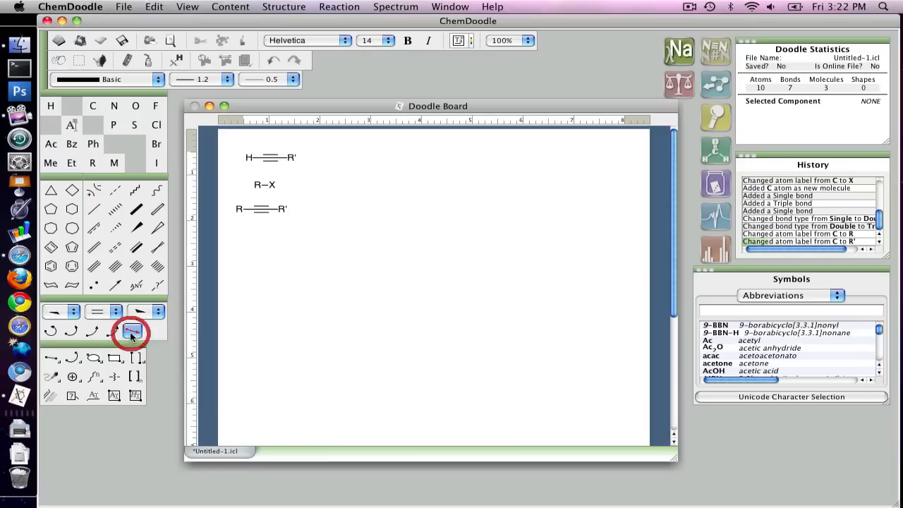
pyautogui.moveTo(283, 328); pyautogui.dragTo(387, 324)
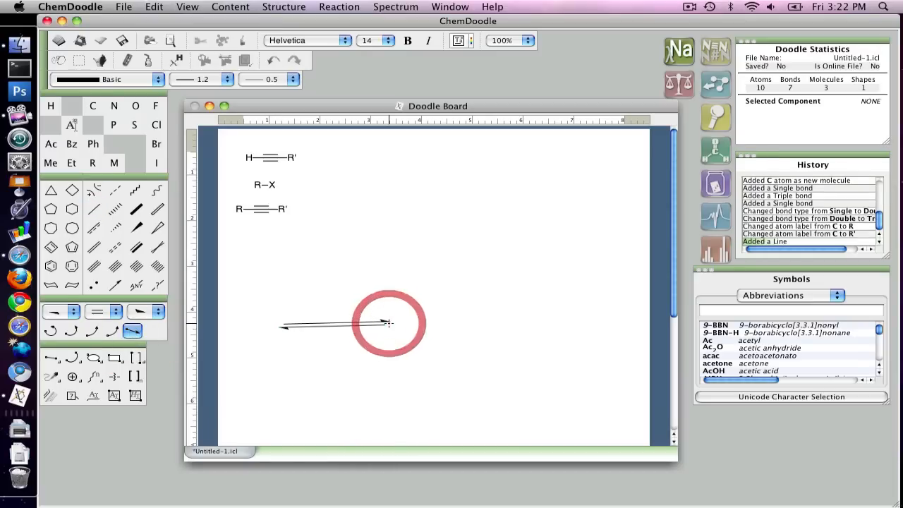
pyautogui.click(388, 324)
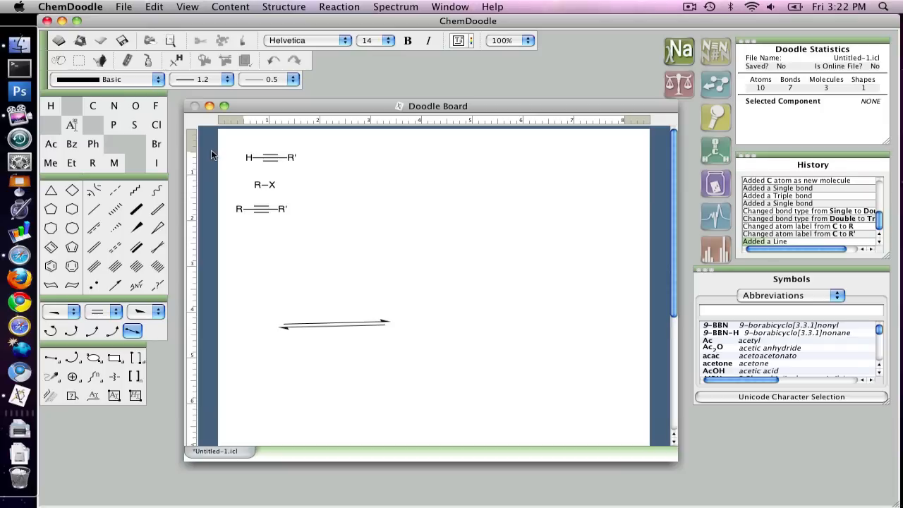
pyautogui.press('cmd+z')
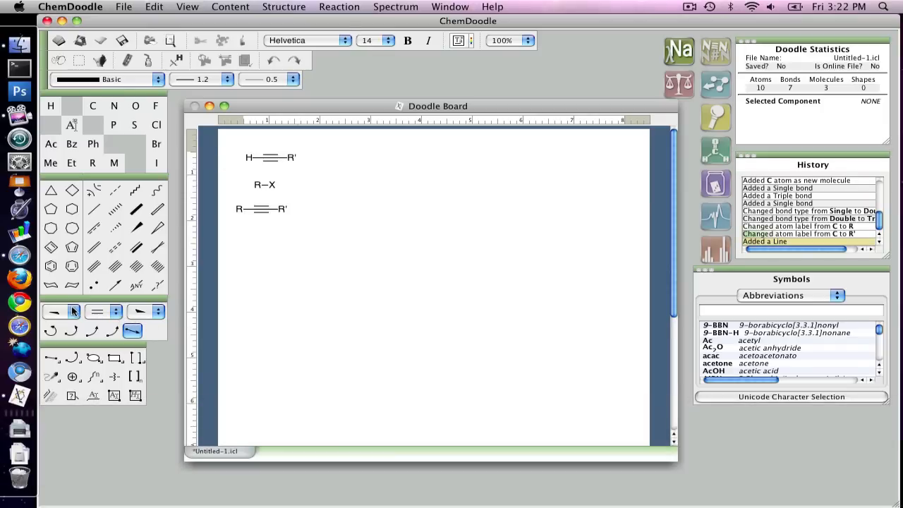
# Set the line style to no start arrowhead and a simple end arrowhead
pyautogui.click(55, 312)
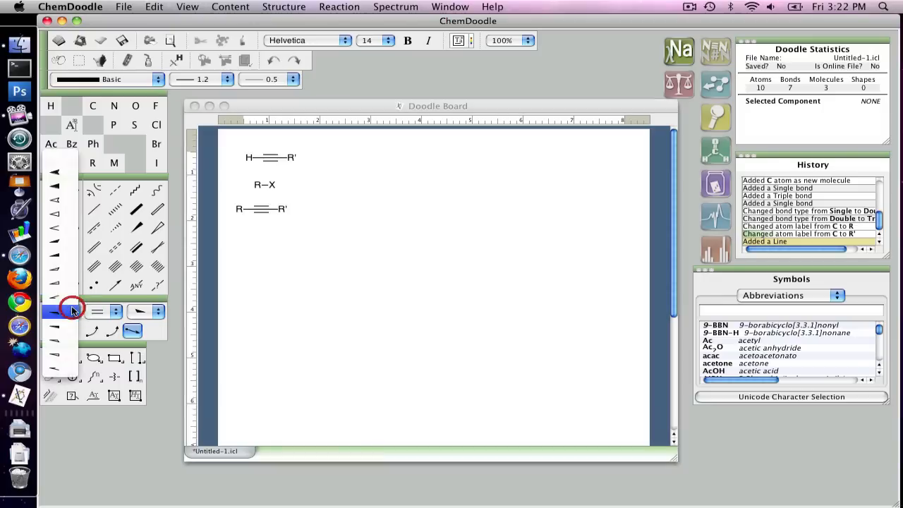
pyautogui.click(53, 200)
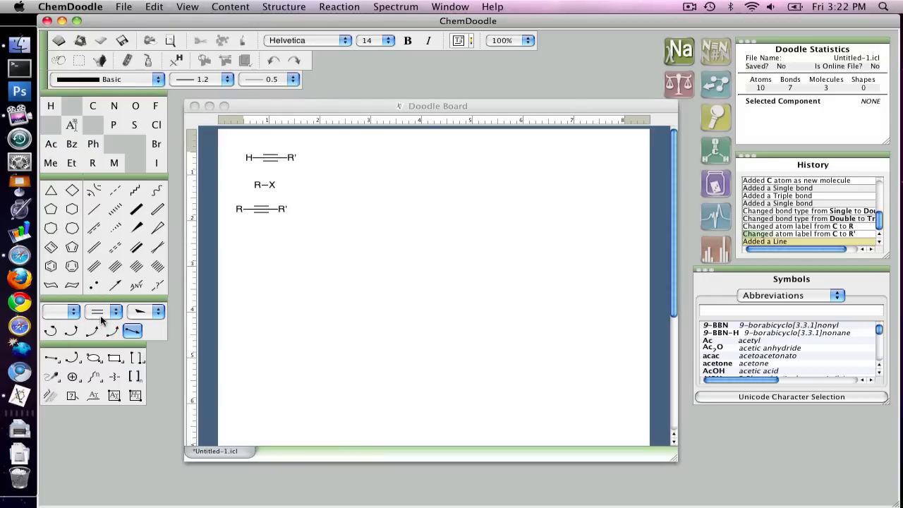
pyautogui.click(133, 312)
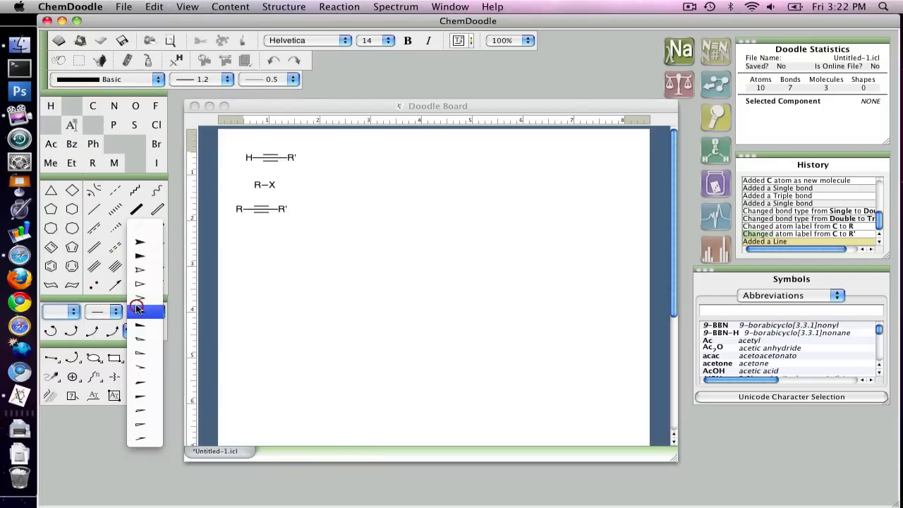
pyautogui.click(138, 312)
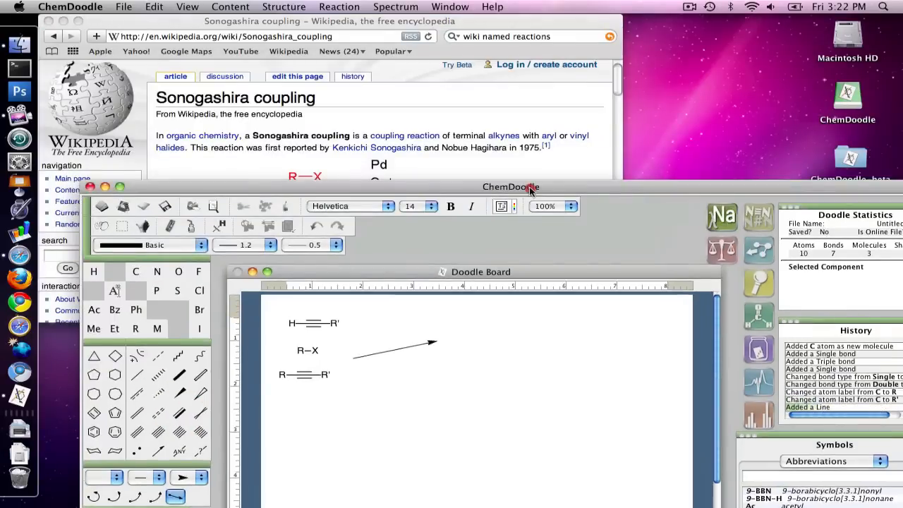
# Lower the drawing window to see the reference and select the reaction arrow
pyautogui.moveTo(511, 186); pyautogui.dragTo(525, 246)
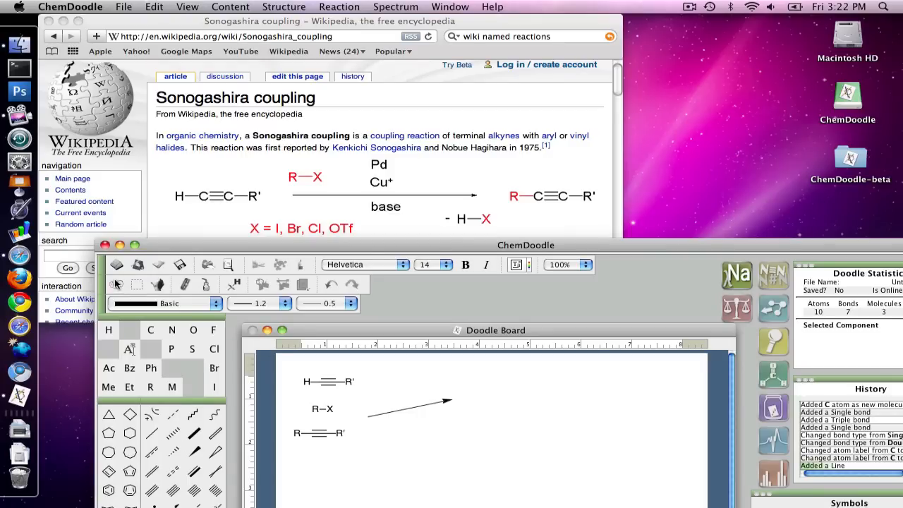
pyautogui.click(339, 5)
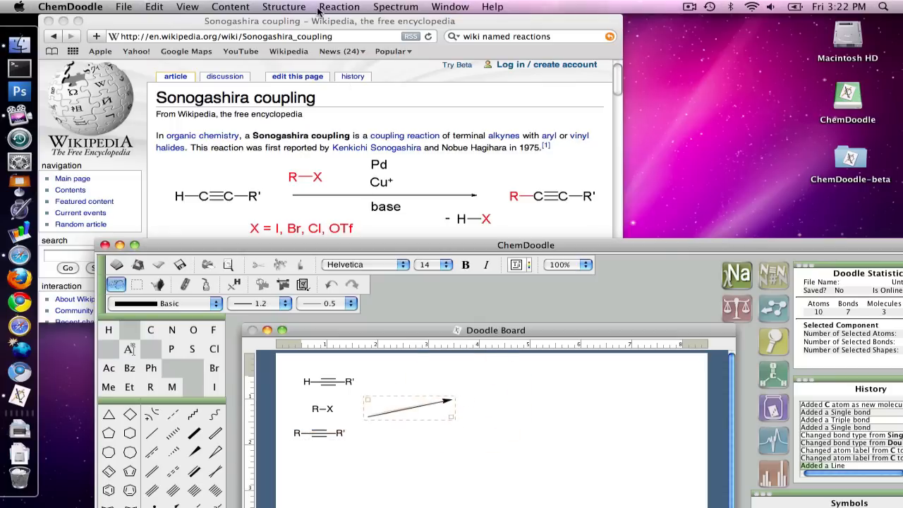
# Bring up the Edit Reaction dialog and move it aside to keep the reference visible
pyautogui.click(339, 6)
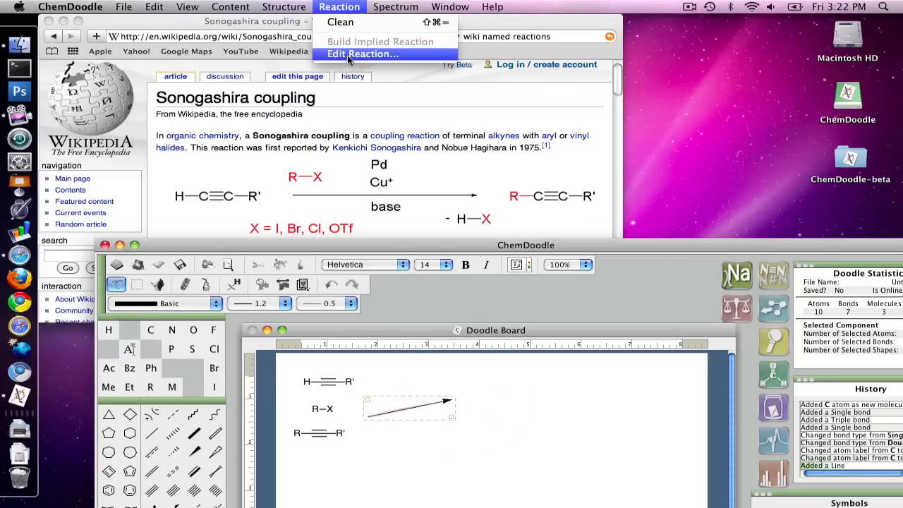
pyautogui.click(363, 53)
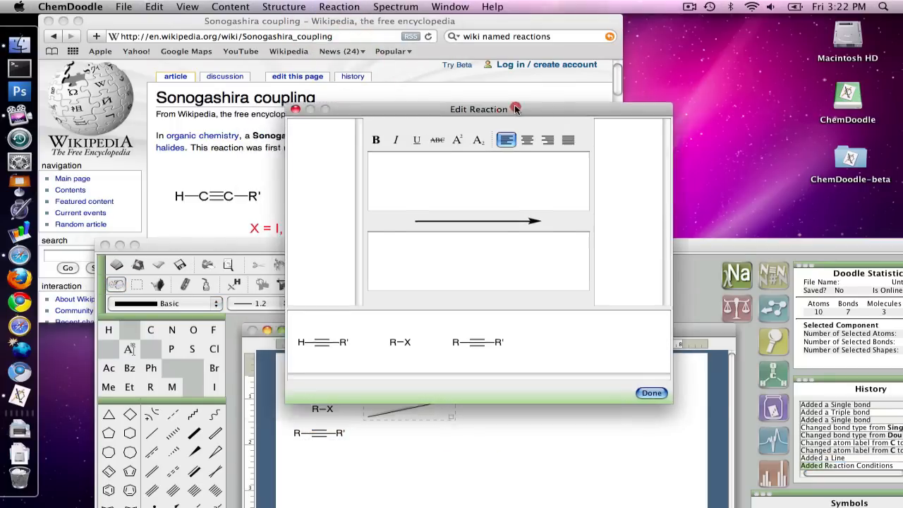
pyautogui.moveTo(479, 109); pyautogui.dragTo(655, 48)
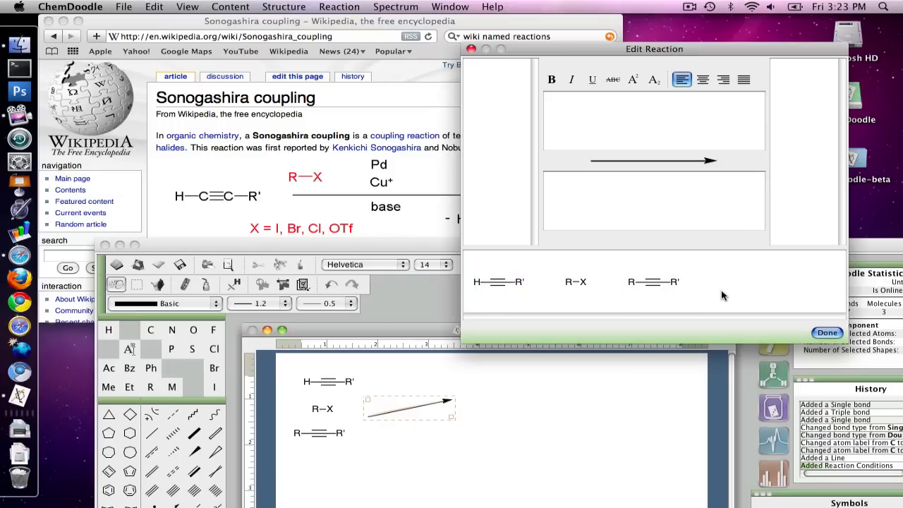
pyautogui.moveTo(501, 212)
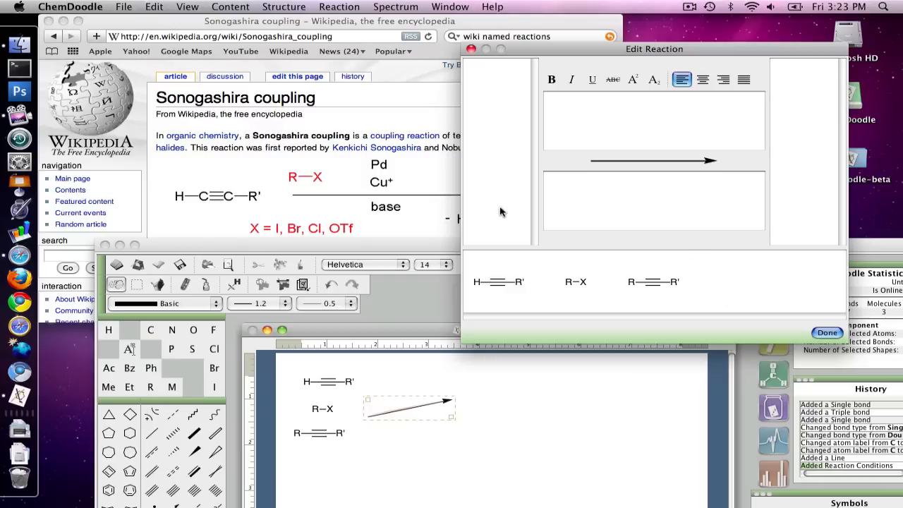
pyautogui.moveTo(497, 140)
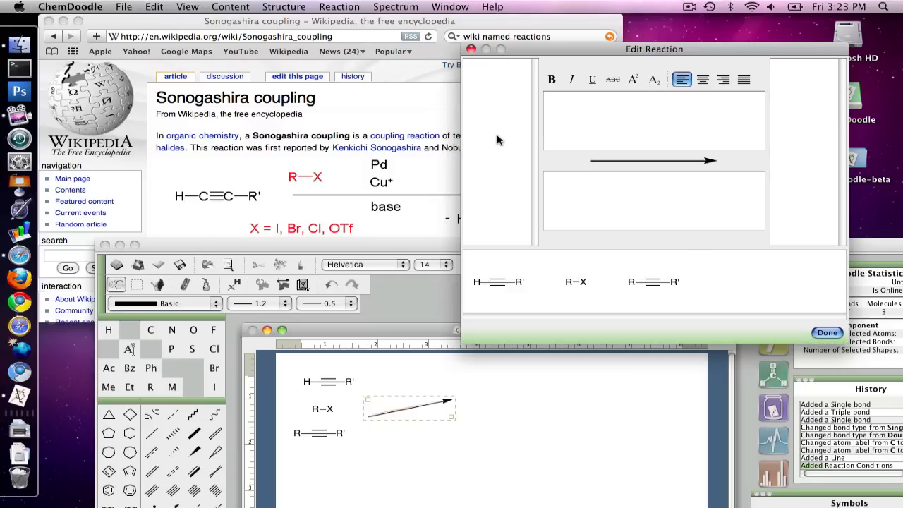
pyautogui.moveTo(814, 201)
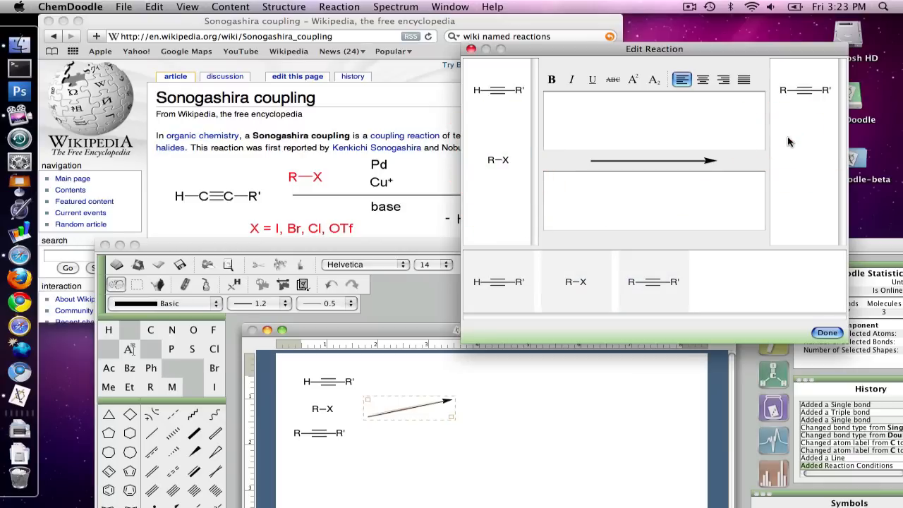
# Drag the alkyne and R–X into reactants and R–C≡C–R' into products
pyautogui.click(498, 159)
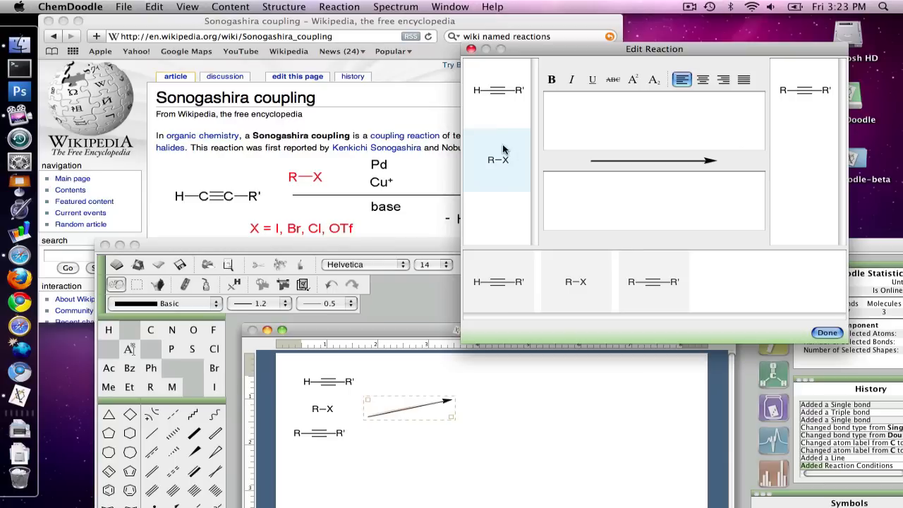
pyautogui.moveTo(497, 160); pyautogui.dragTo(804, 160)
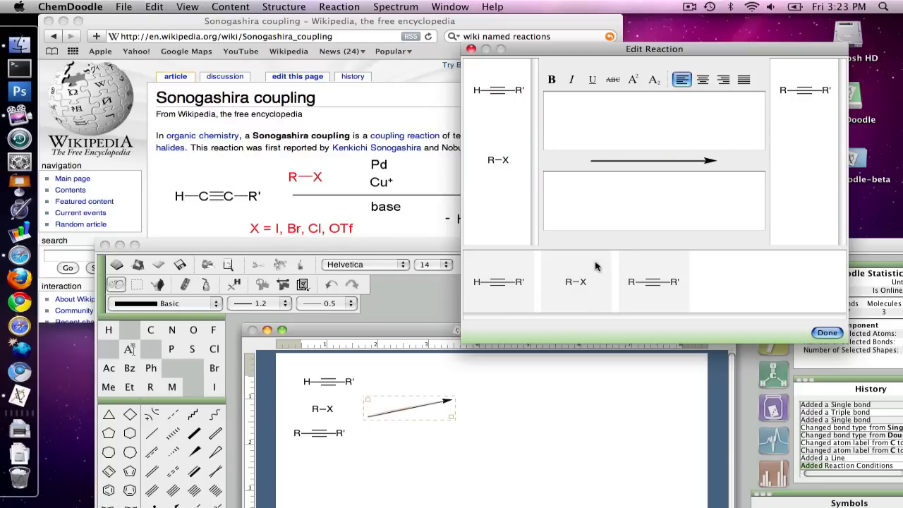
pyautogui.click(575, 281)
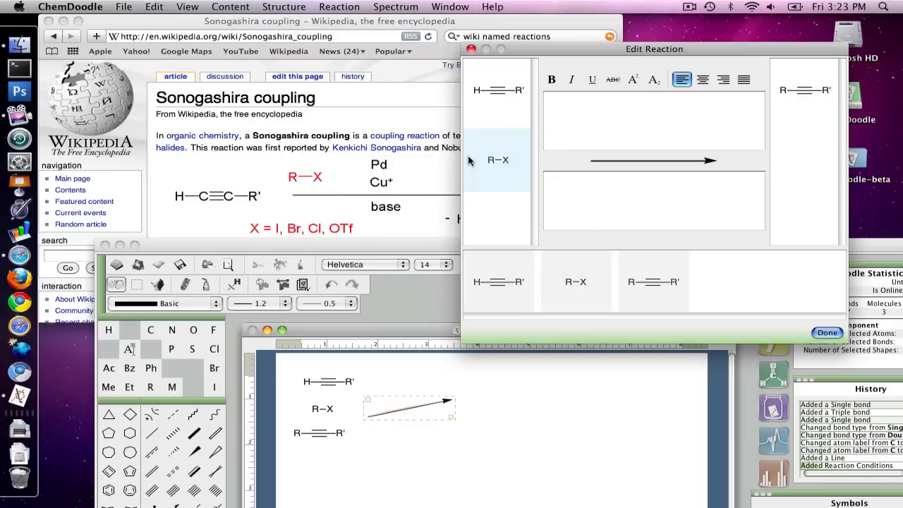
# Enter 'Pd, Cu+, base' as the conditions above the arrow
pyautogui.click(675, 112)
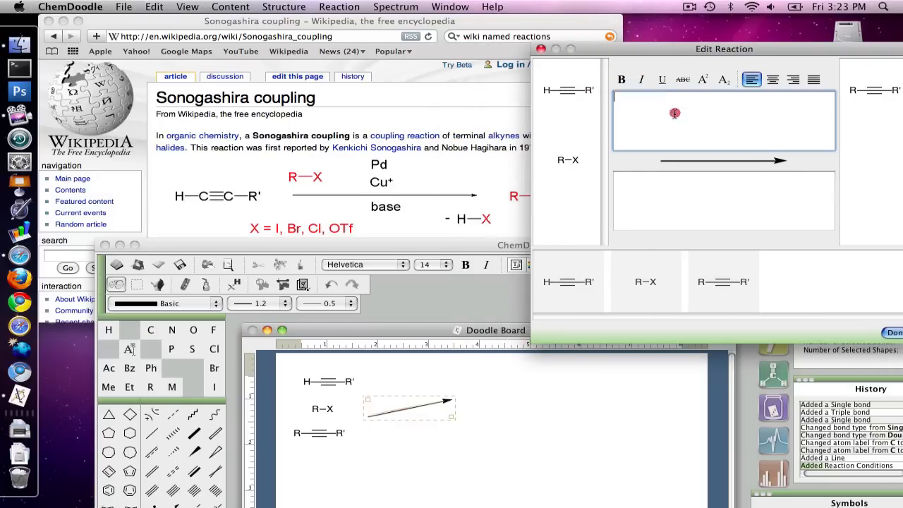
pyautogui.moveTo(675, 113)
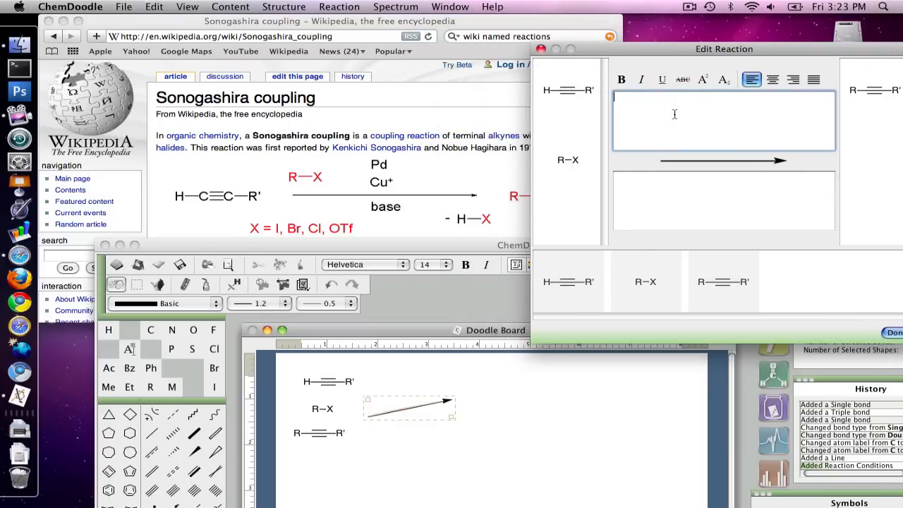
pyautogui.write('Pd')
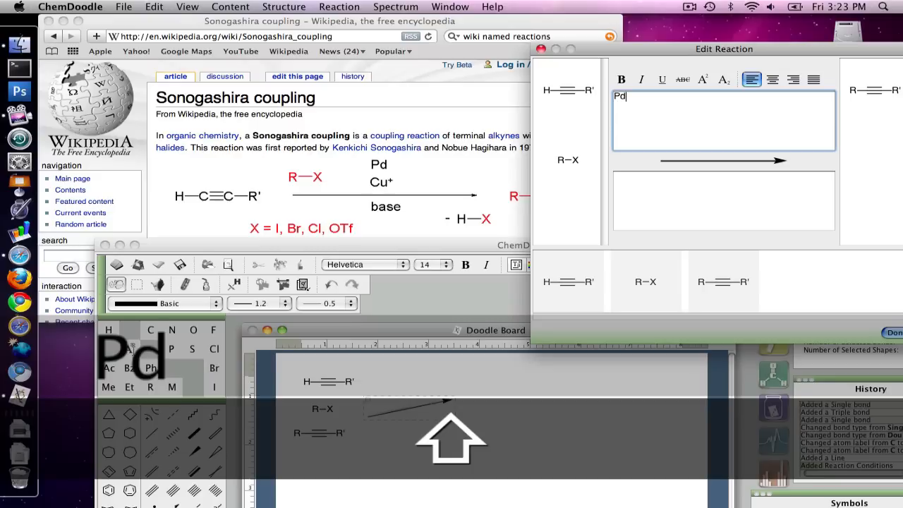
pyautogui.write(', Cu+, b')
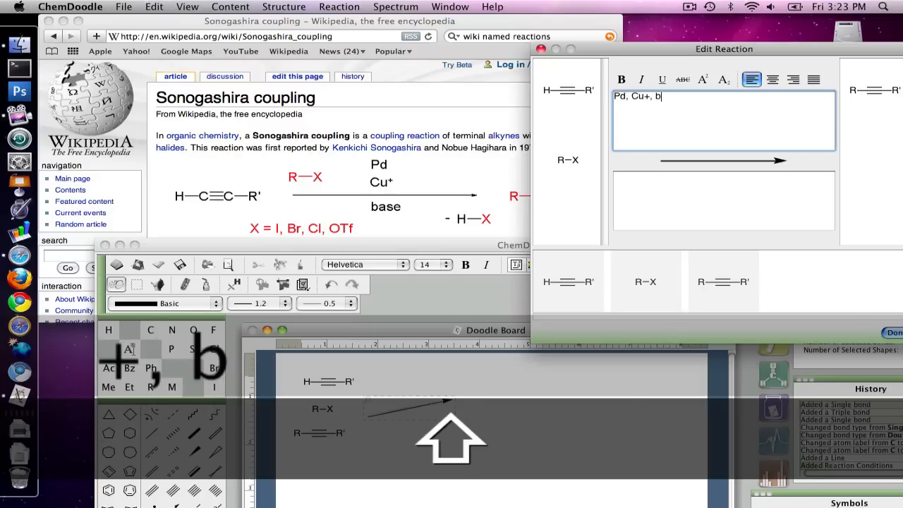
pyautogui.write('ase')
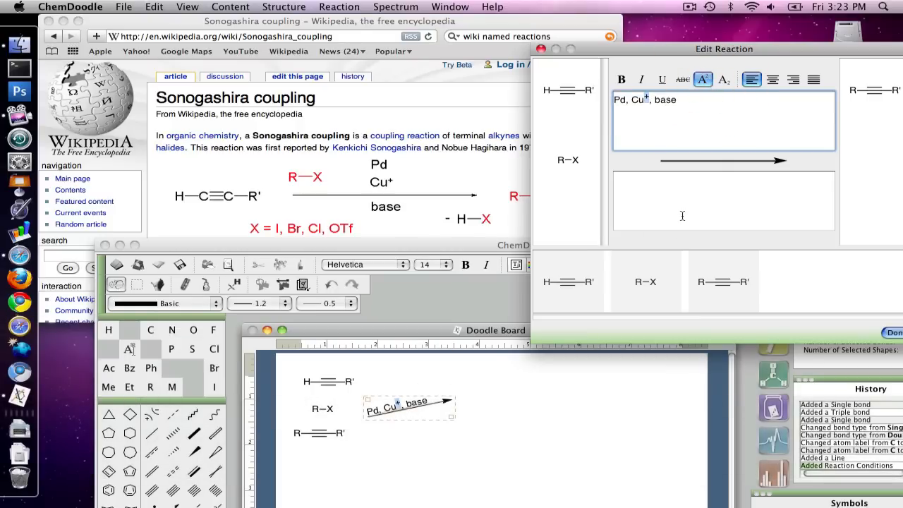
# Enter '- H-X' as the text below the arrow
pyautogui.click(723, 201)
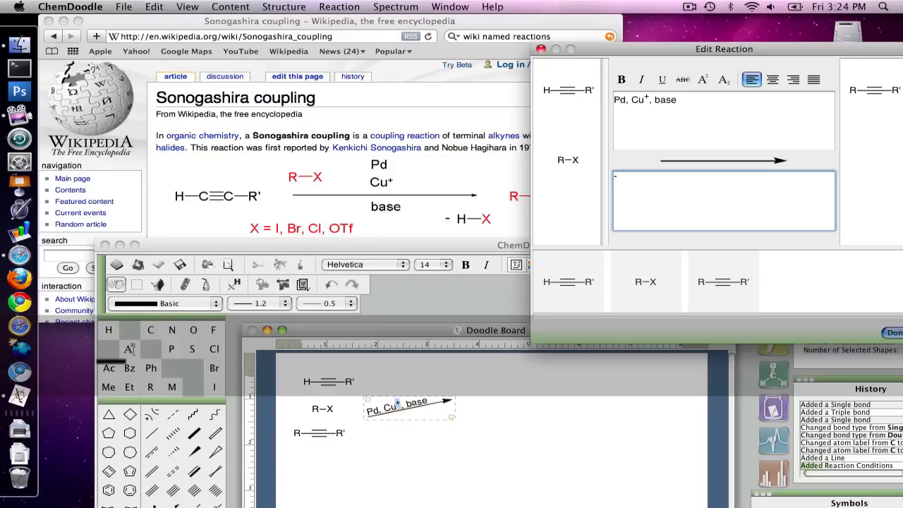
pyautogui.write('- H')
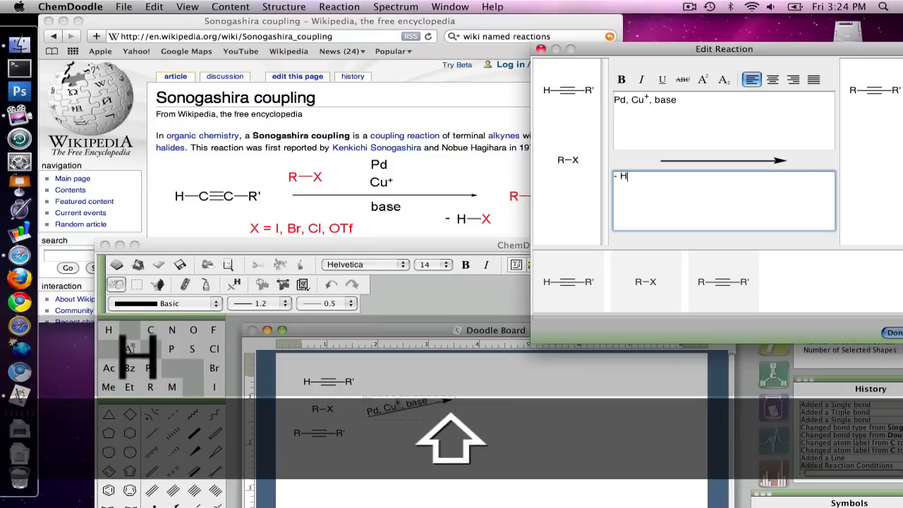
pyautogui.write('—')
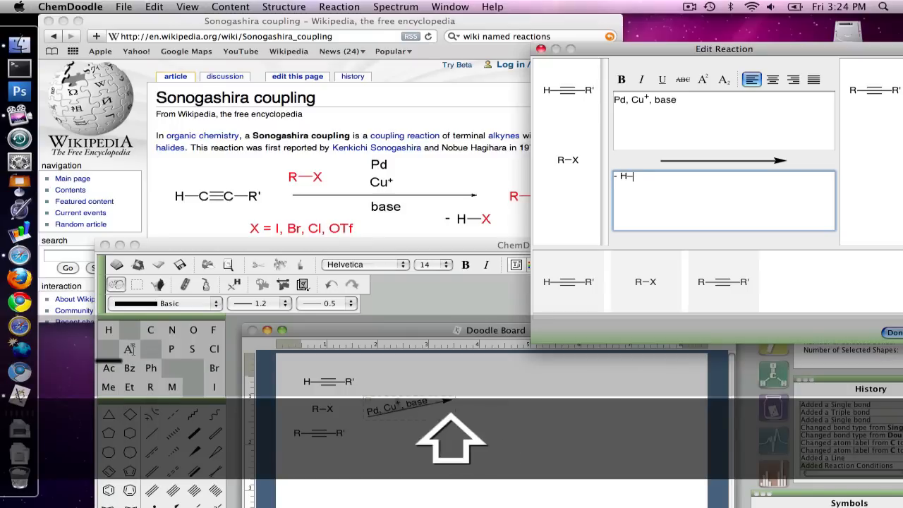
pyautogui.write('X')
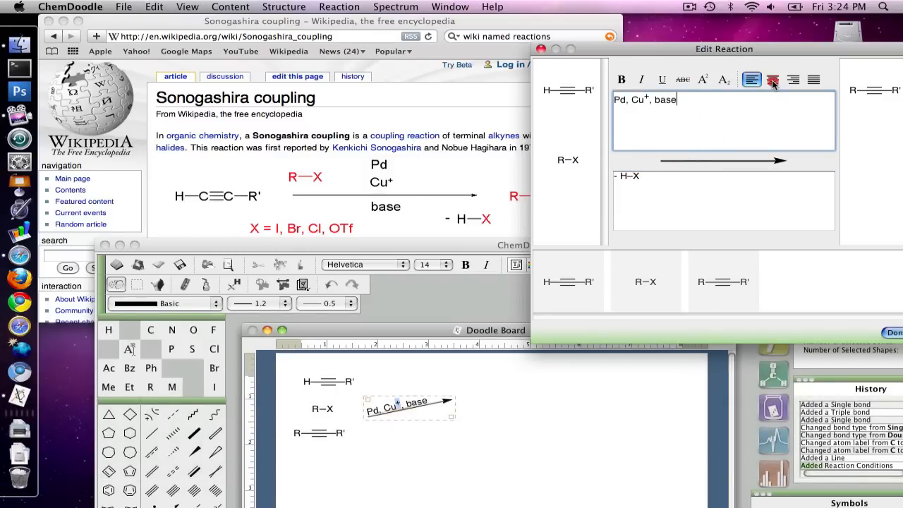
# Centre the conditions above the arrow and right-align the - H-X below
pyautogui.click(773, 79)
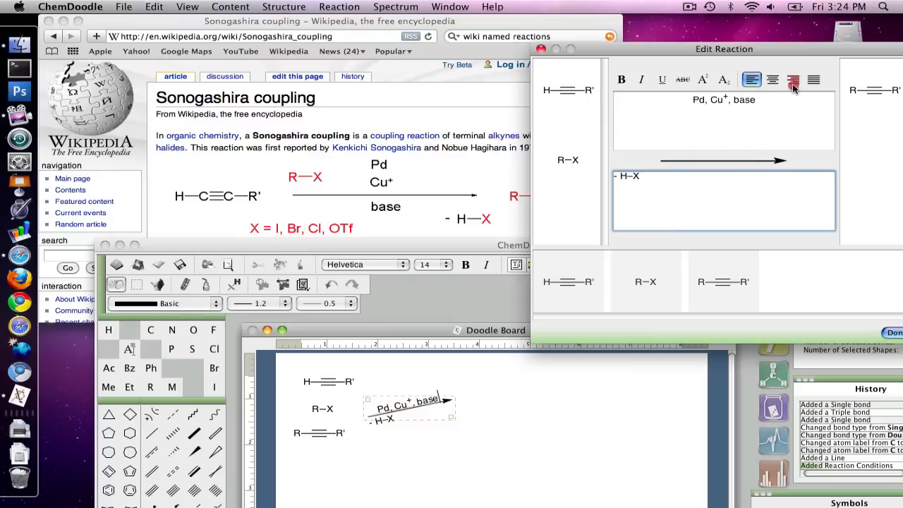
pyautogui.click(793, 79)
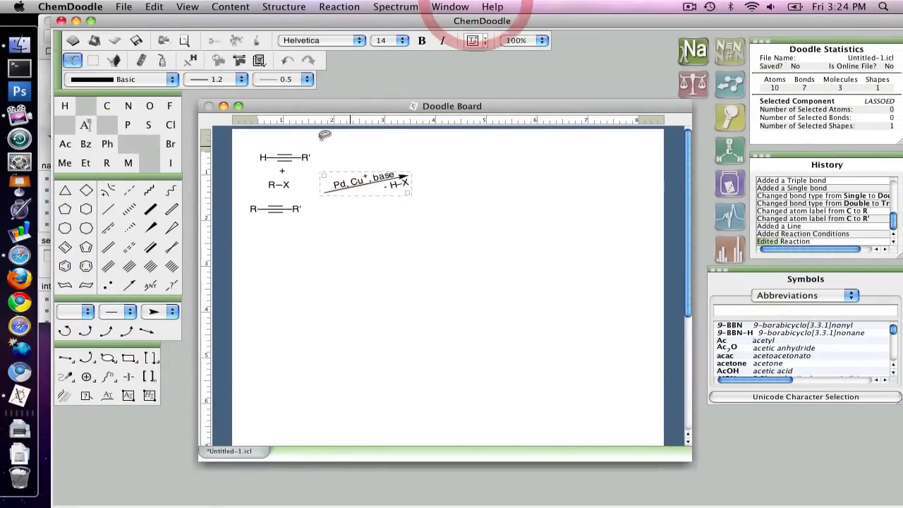
# Finish the reaction edits, select the whole scheme and run Reaction > Clean for a one-row layout
pyautogui.click(286, 183)
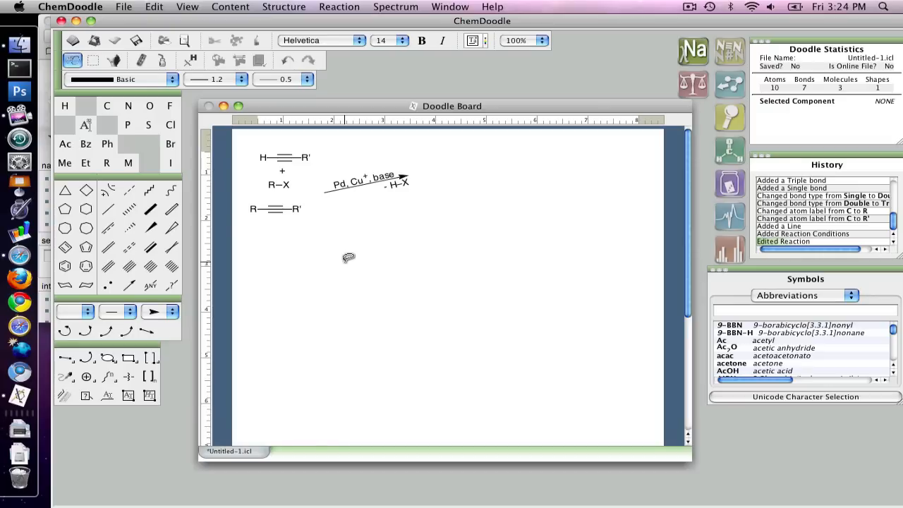
pyautogui.moveTo(435, 172)
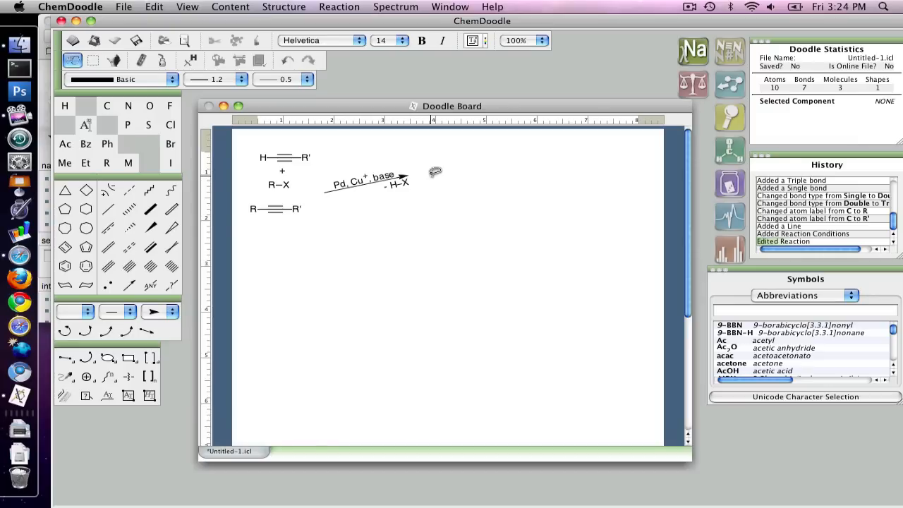
pyautogui.moveTo(436, 172); pyautogui.dragTo(360, 212)
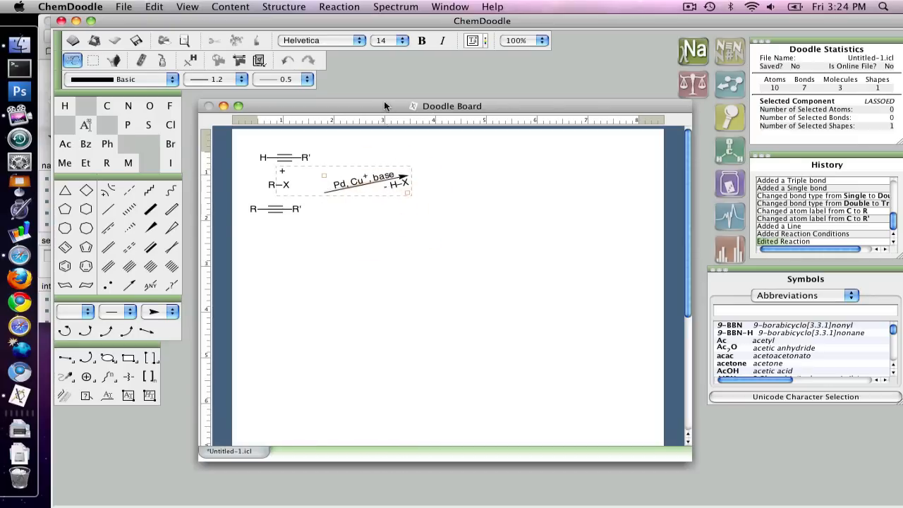
pyautogui.click(339, 6)
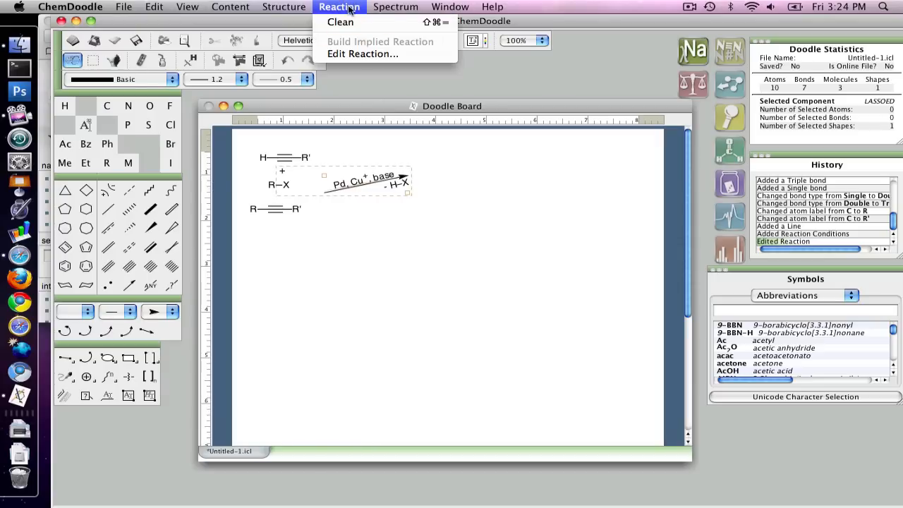
pyautogui.click(340, 23)
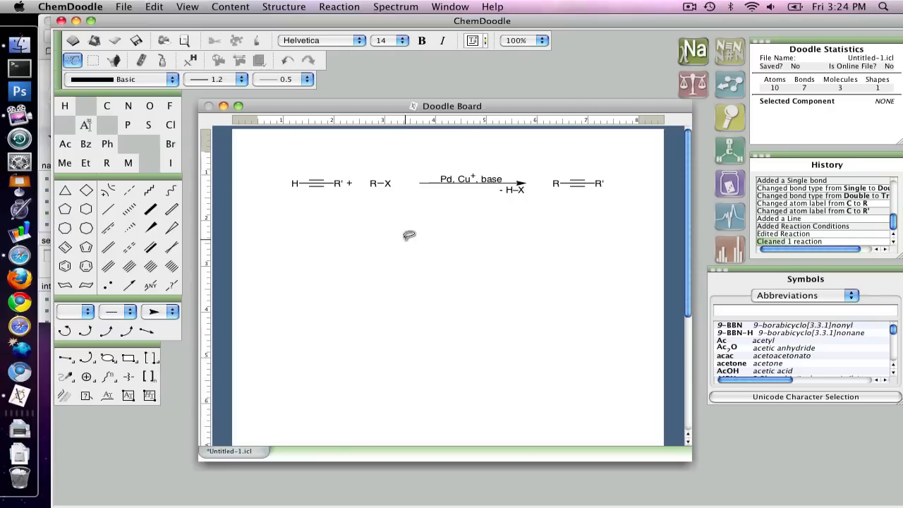
pyautogui.press('cmd+,')
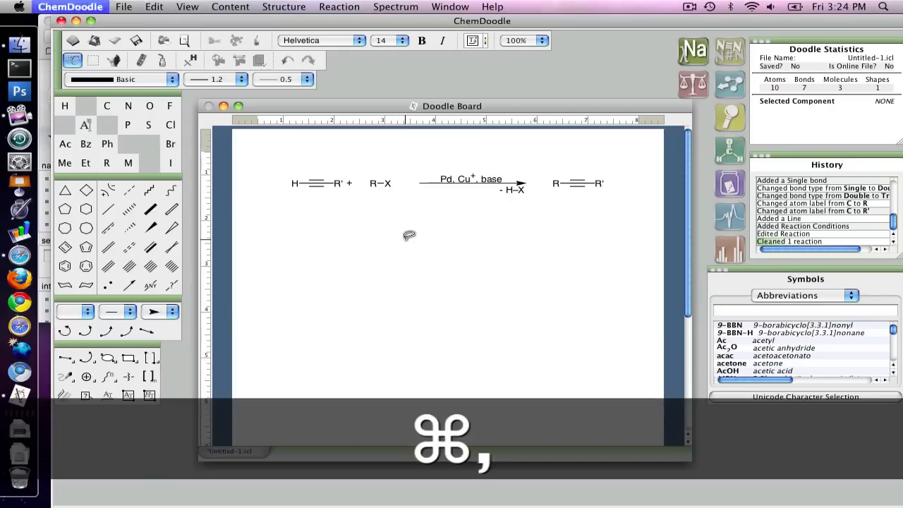
pyautogui.press('cmd+,')
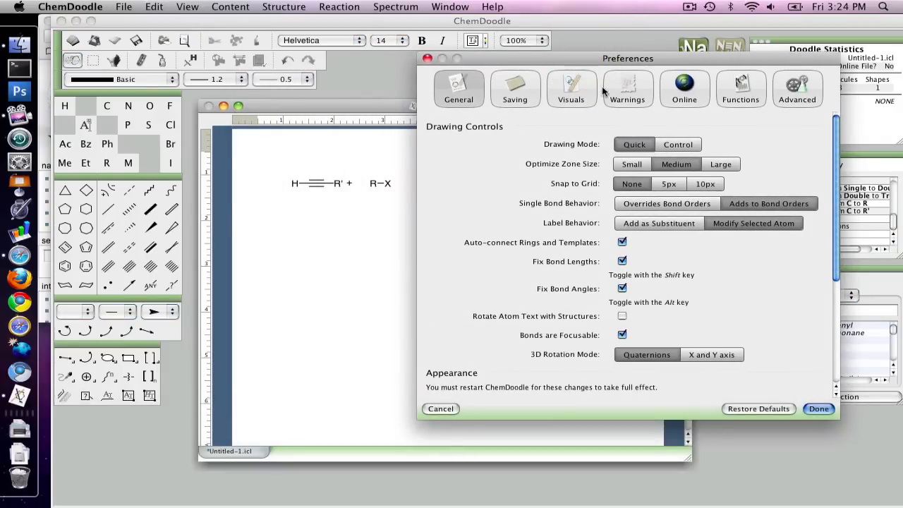
pyautogui.click(571, 87)
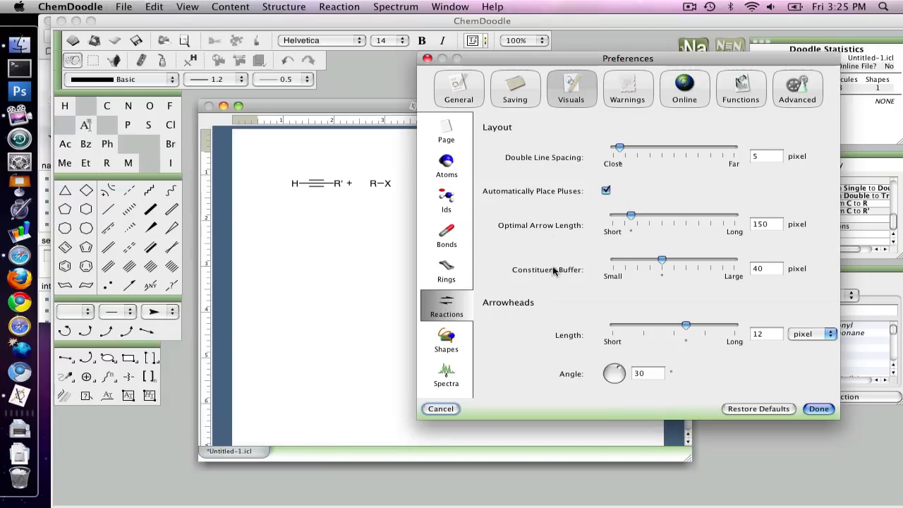
pyautogui.moveTo(582, 271)
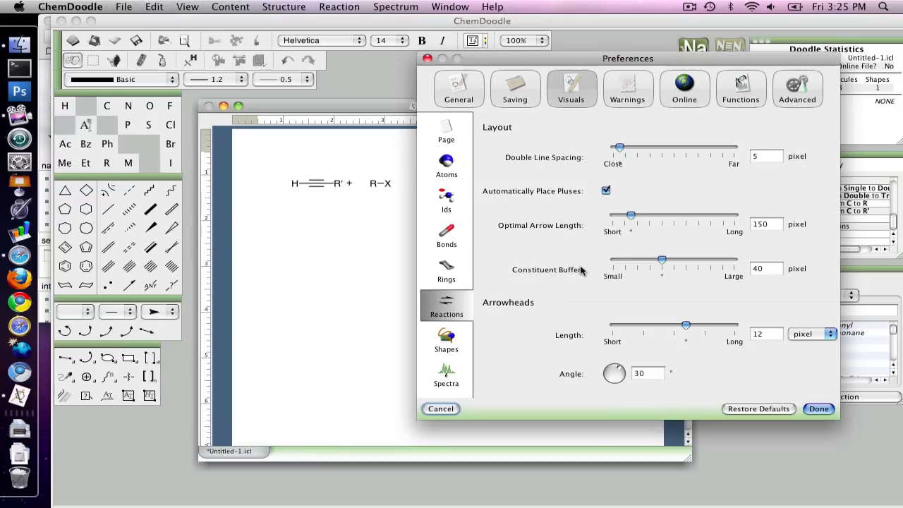
pyautogui.moveTo(554, 381)
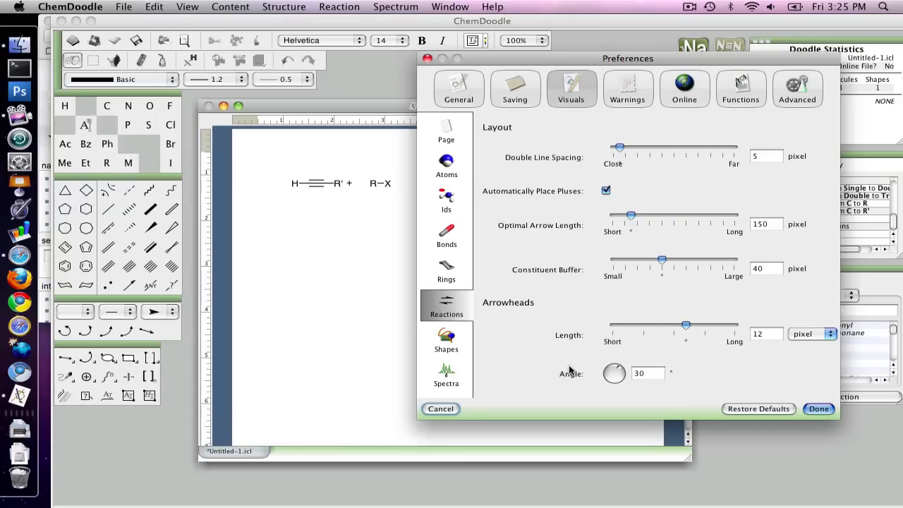
pyautogui.moveTo(607, 260)
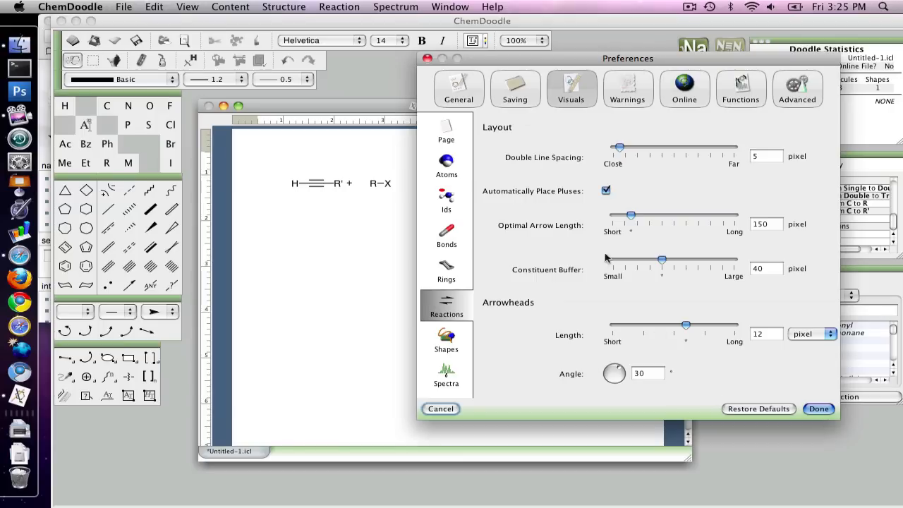
pyautogui.click(818, 409)
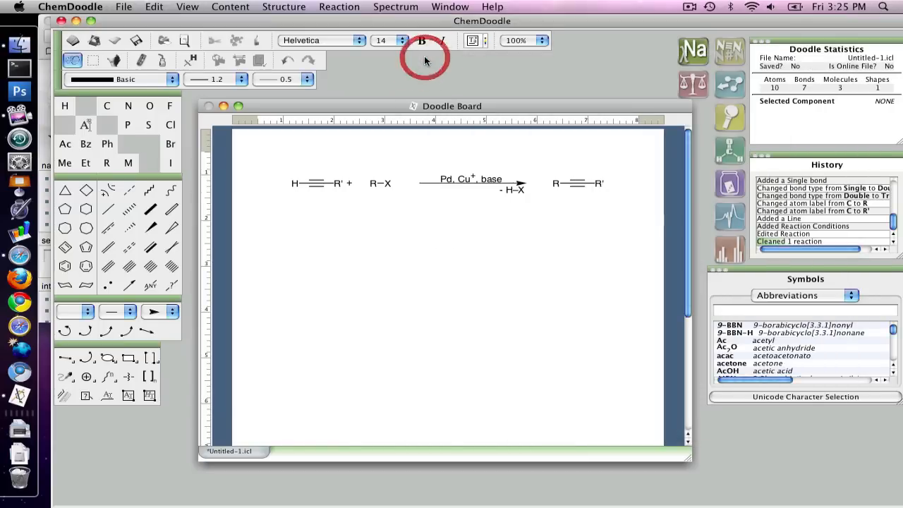